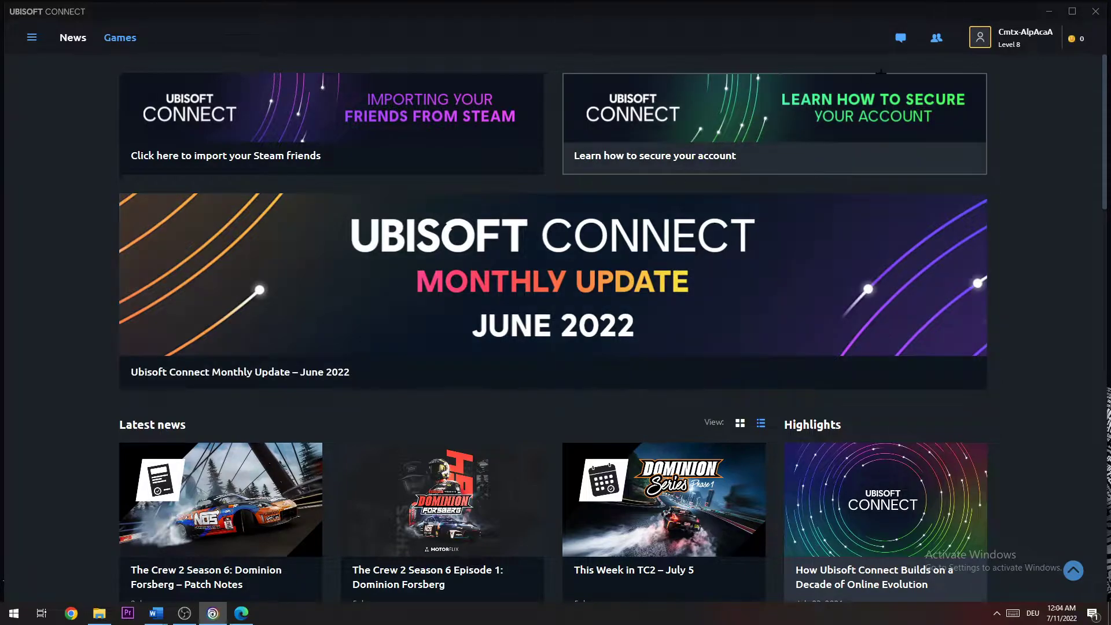
Switch from the Ubisoft Connect desktop app to its website in the browser.
left_click(1023, 37)
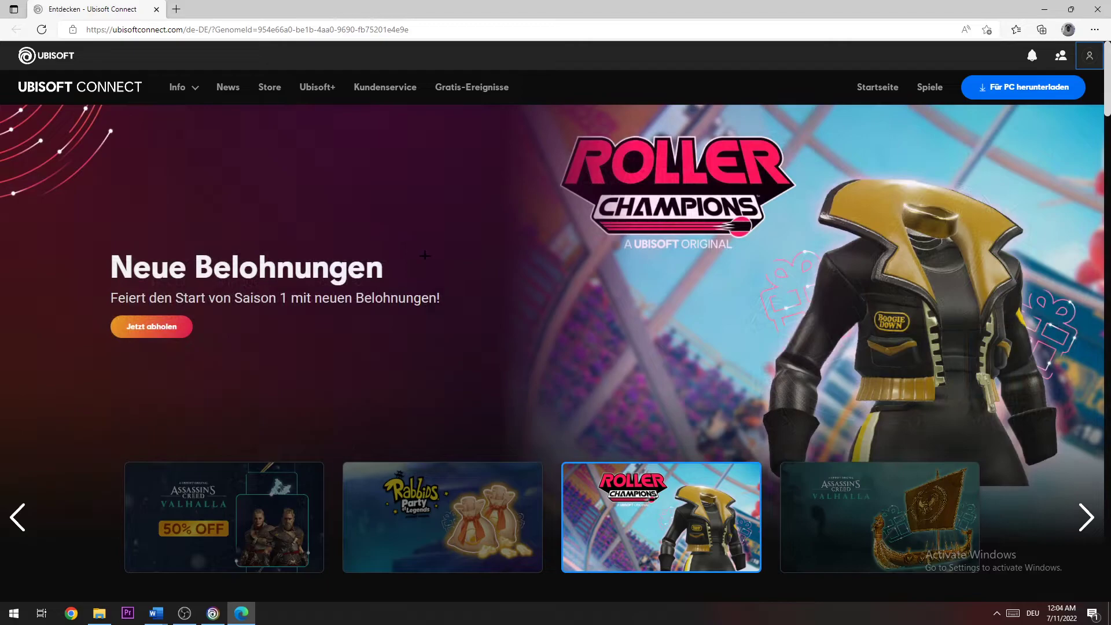
mouse_move(576, 356)
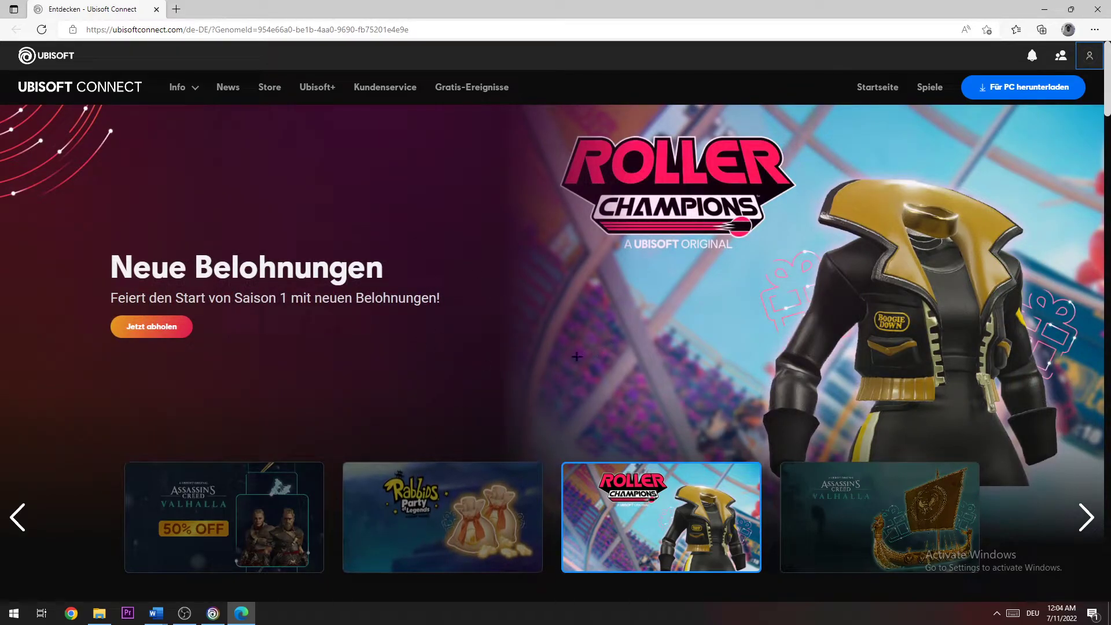
mouse_move(696, 288)
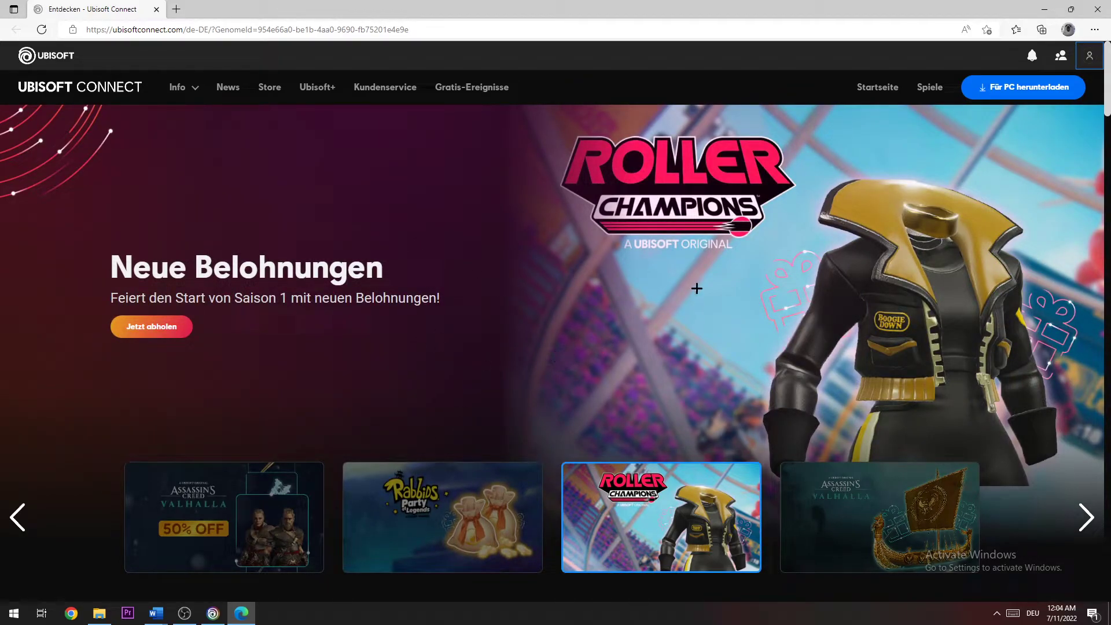
Reach the Account information page via the profile panel's Kontoinformationen and the dashboard card.
left_click(1089, 56)
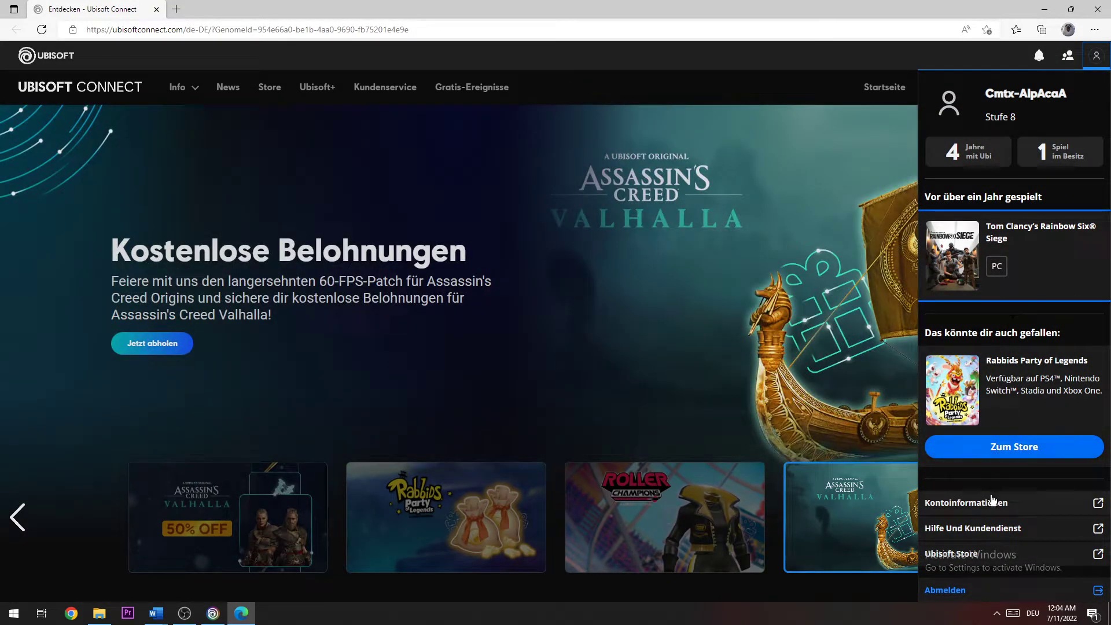
left_click(965, 502)
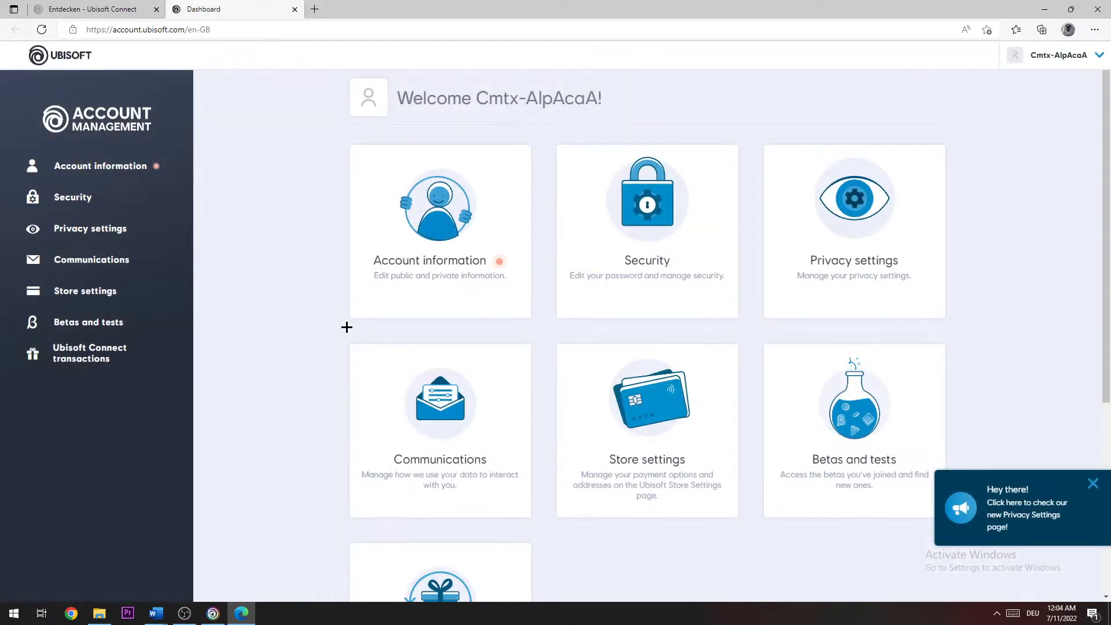
mouse_move(277, 226)
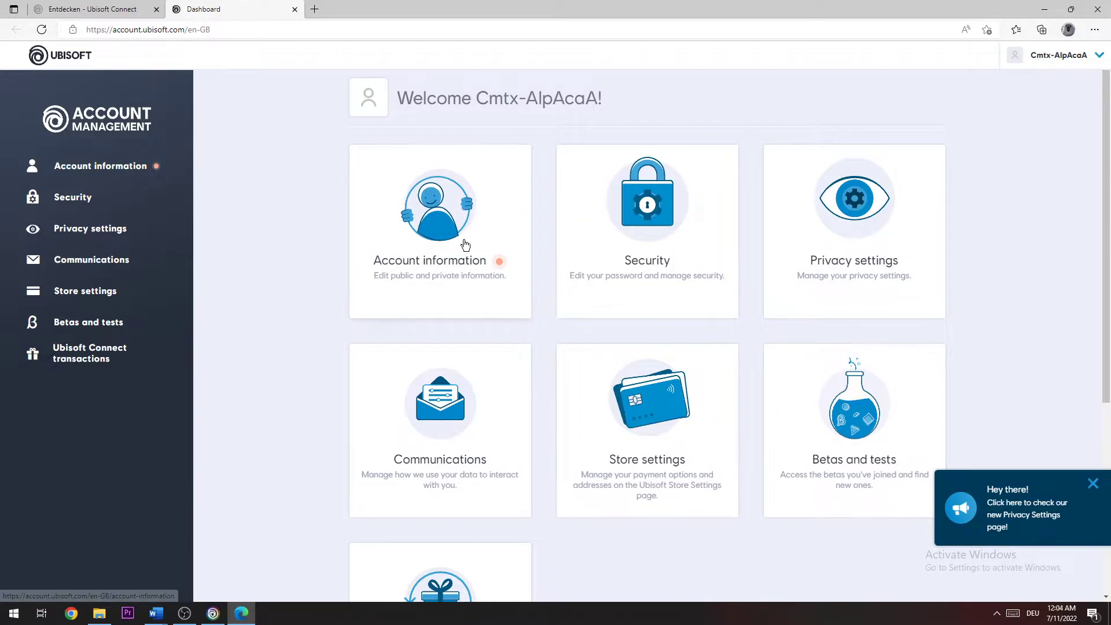
left_click(440, 230)
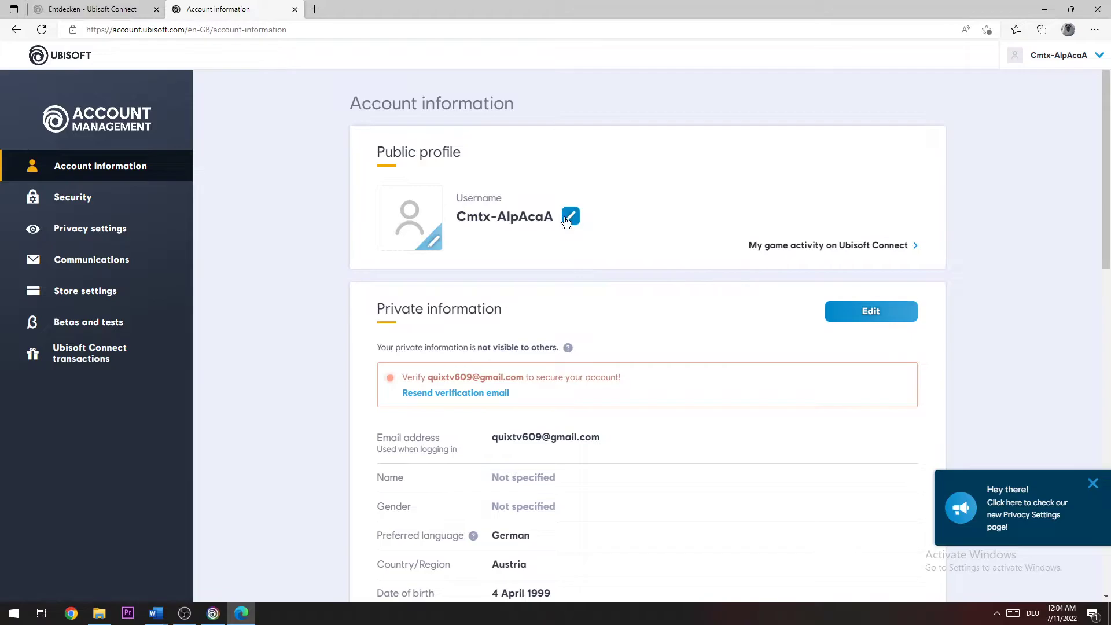
Bring up the Change your username dialog and select the current username for replacement.
left_click(571, 217)
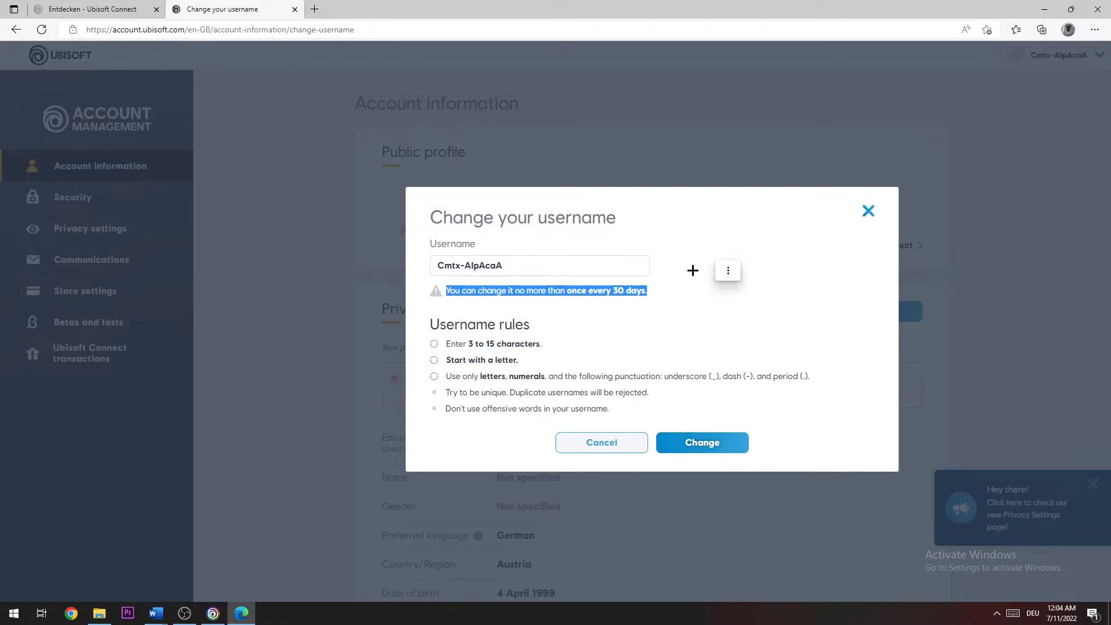
triple_click(539, 265)
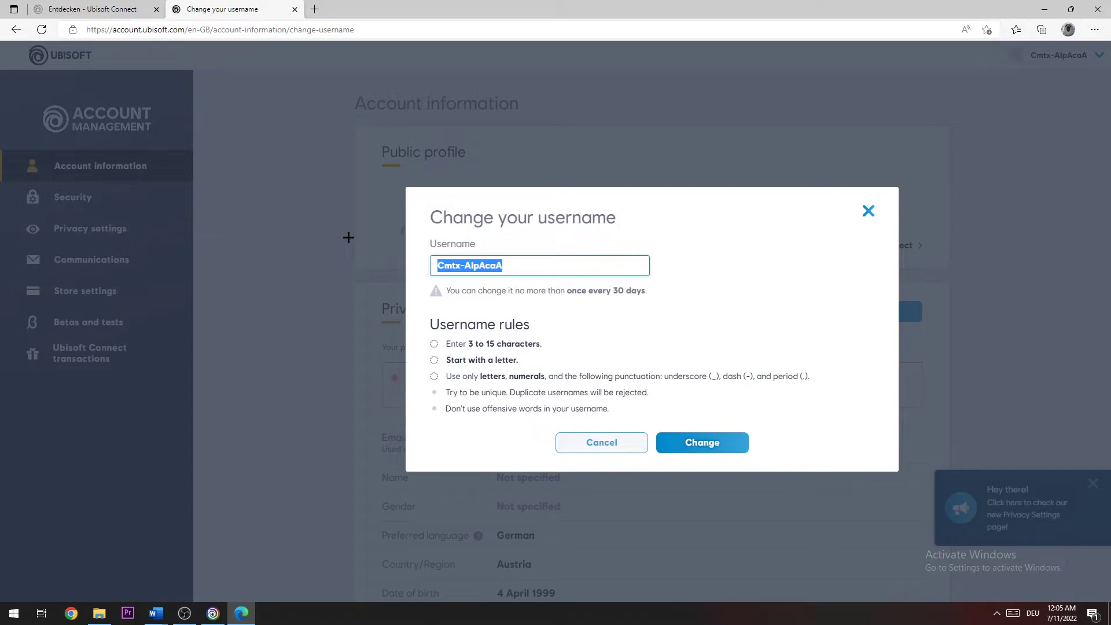
Change the username to 'Tellmehow' and confirm, leaving the old name as legacy username.
type("Tellme")
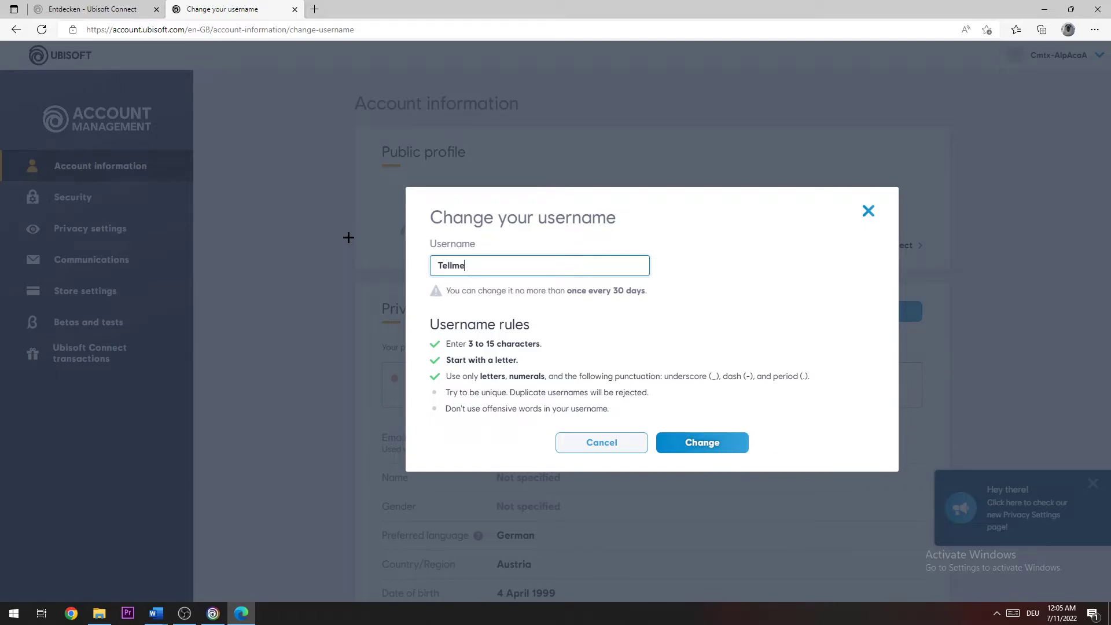
type("how")
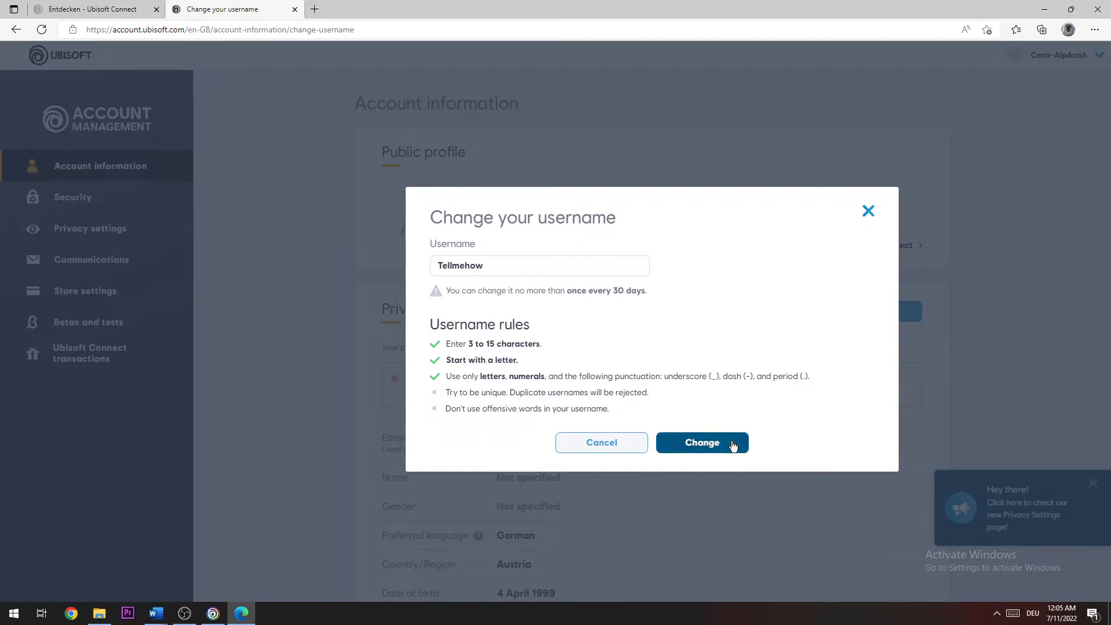
left_click(701, 443)
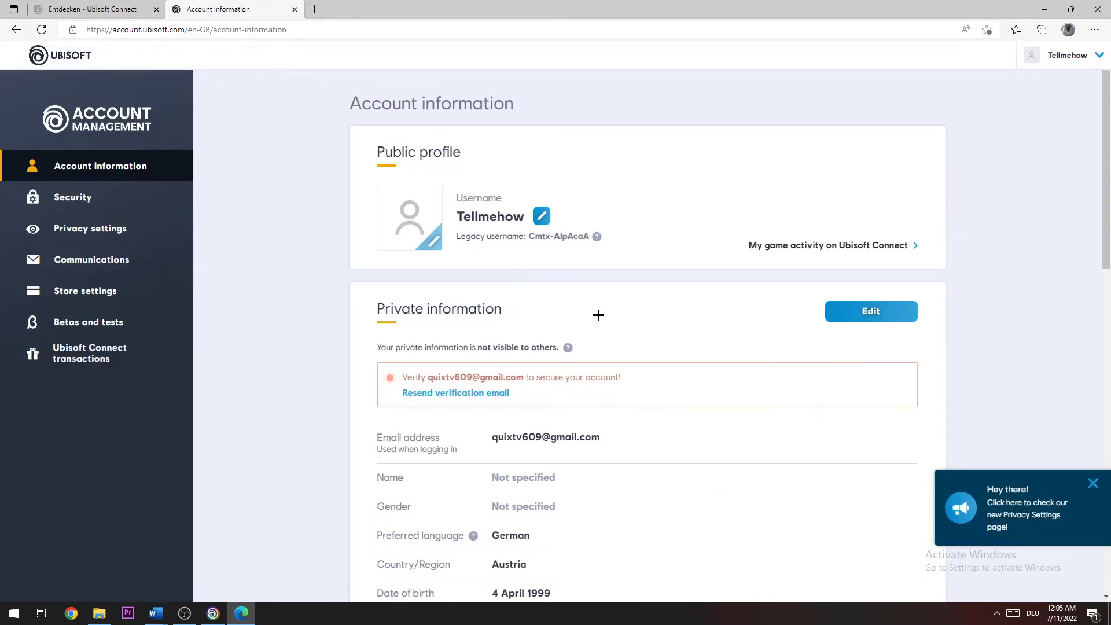
mouse_move(724, 318)
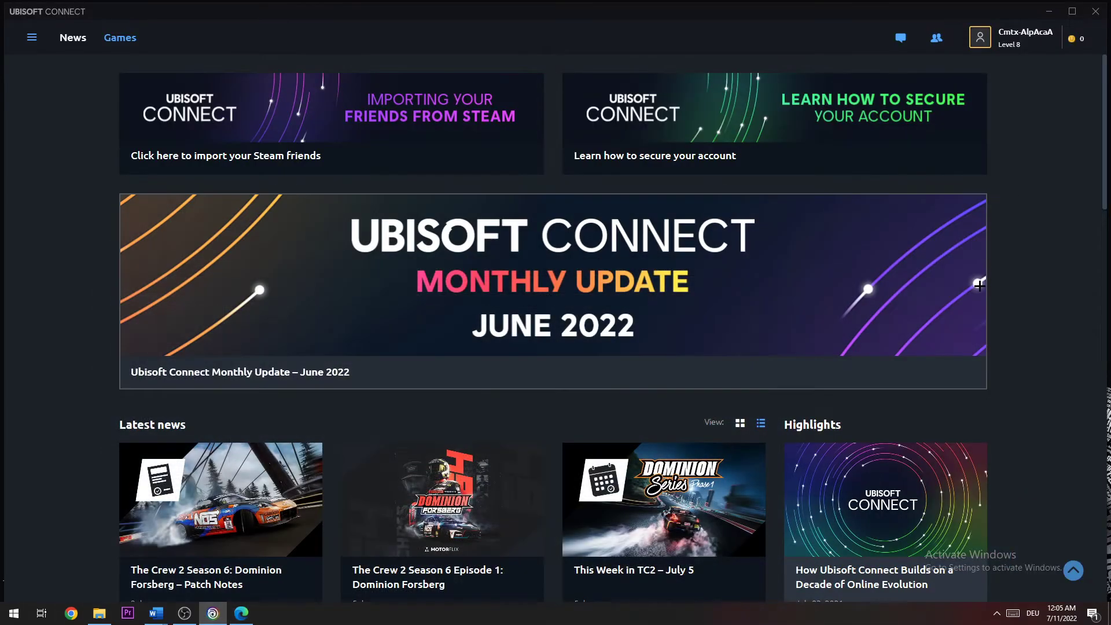
mouse_move(984, 212)
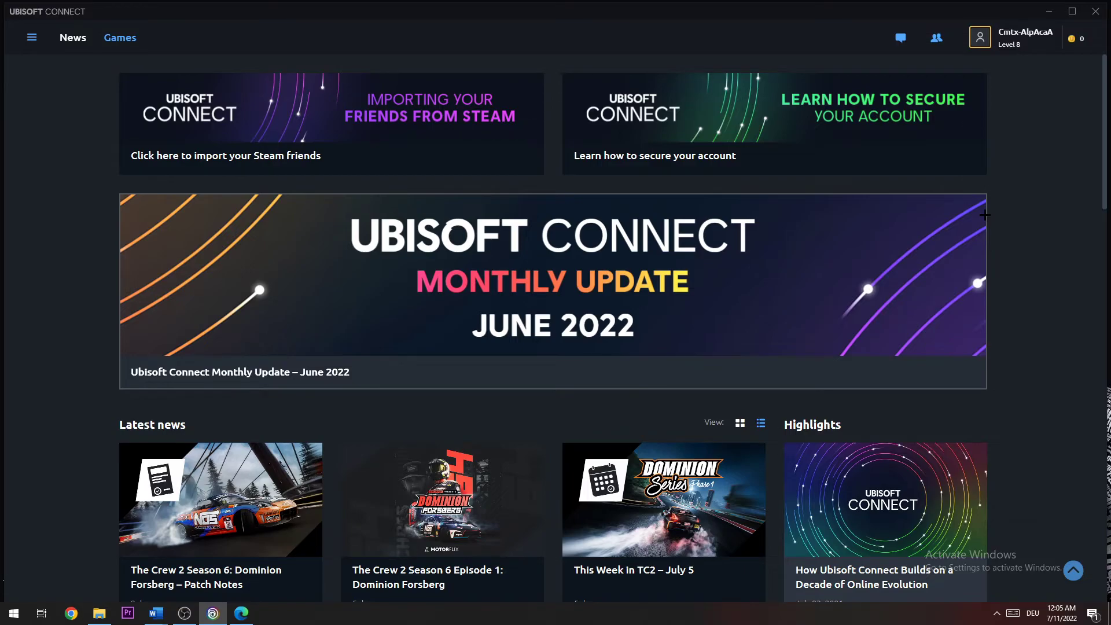